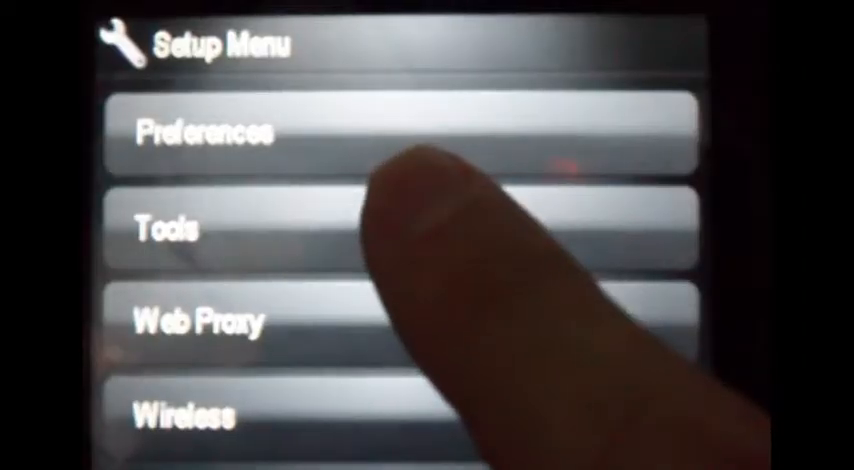
- From the Setup Menu, bring up the Tools list showing the Clean Printhead option
{"action": "left_click", "coordinate": [200, 230]}
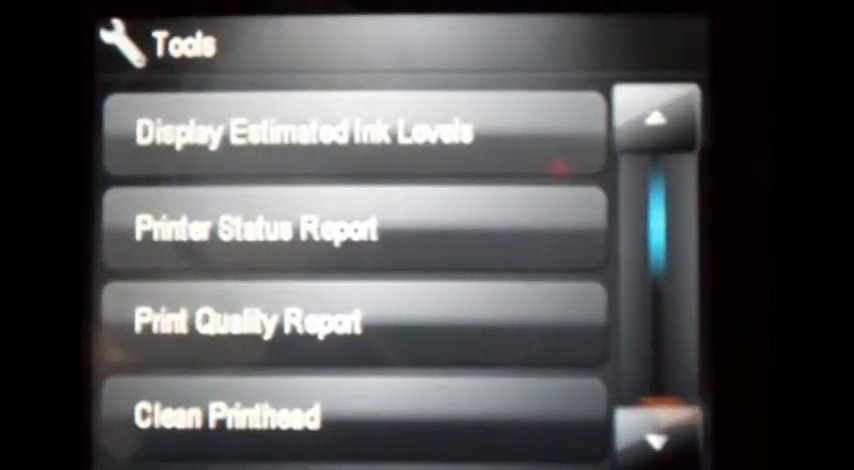